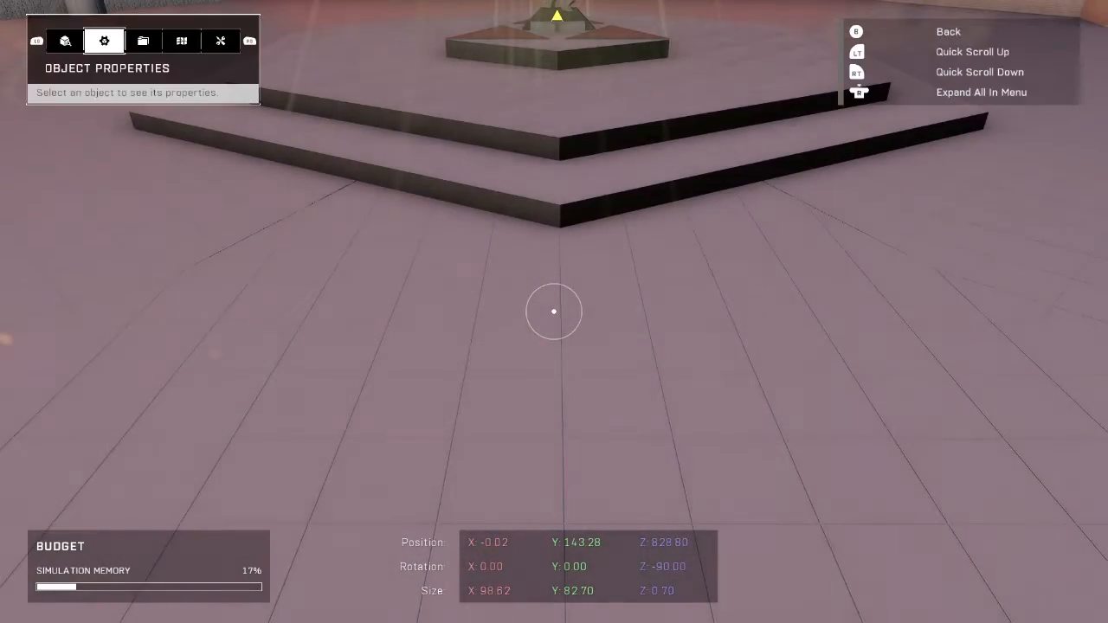
Step: Browse the Object Browser to the Gameplay > AI category of Campaign AI objects
{"action": "left_click", "coordinate": [65, 41]}
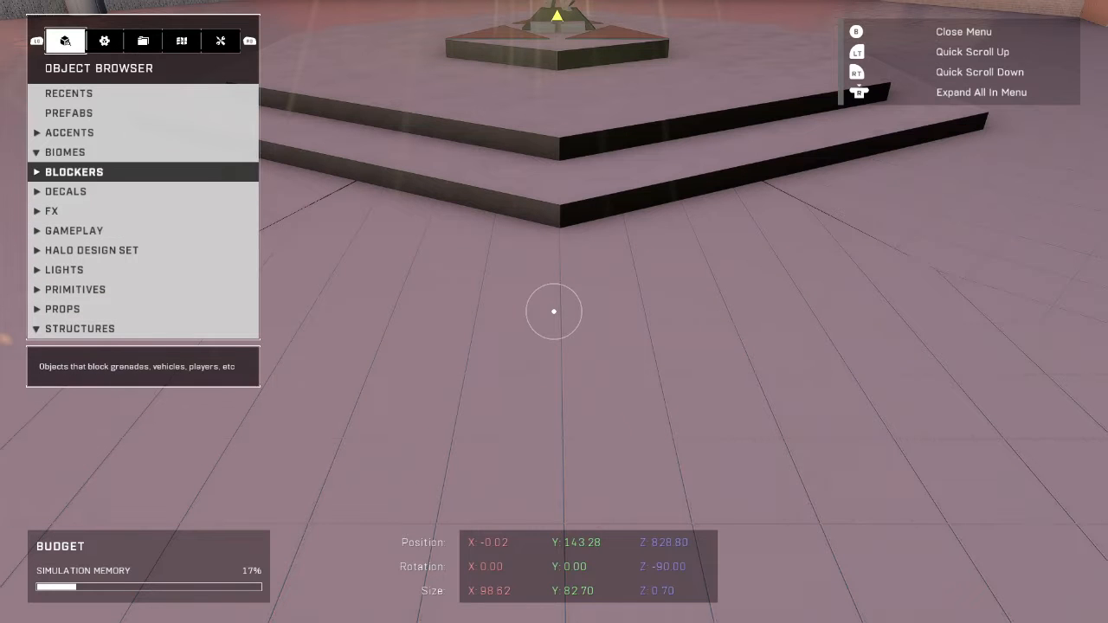
{"action": "left_click", "coordinate": [74, 230]}
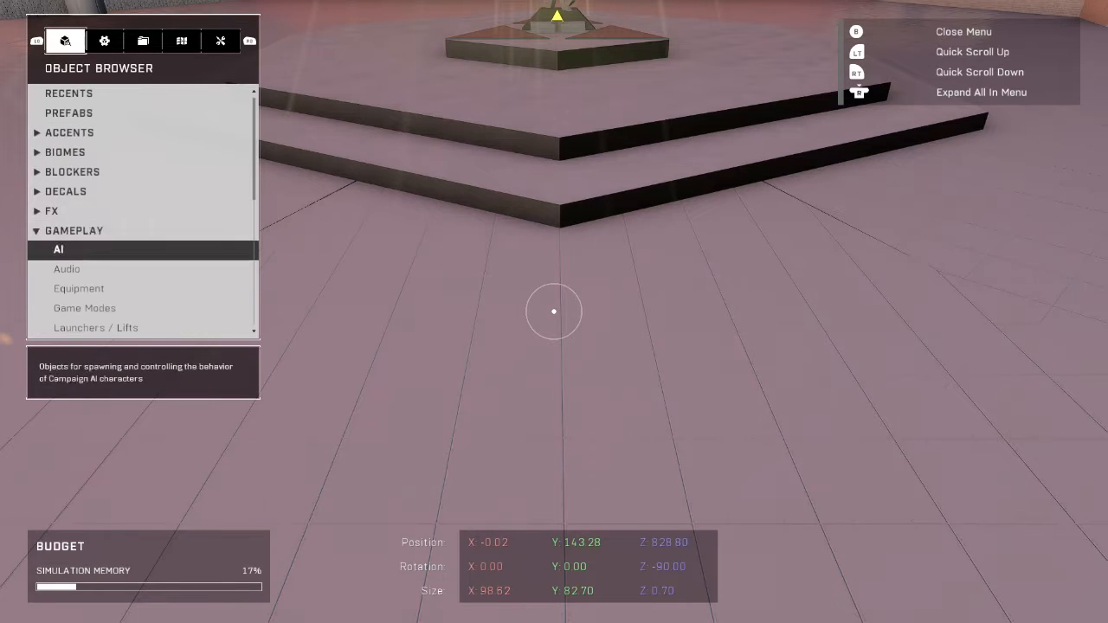
{"action": "left_click", "coordinate": [58, 249]}
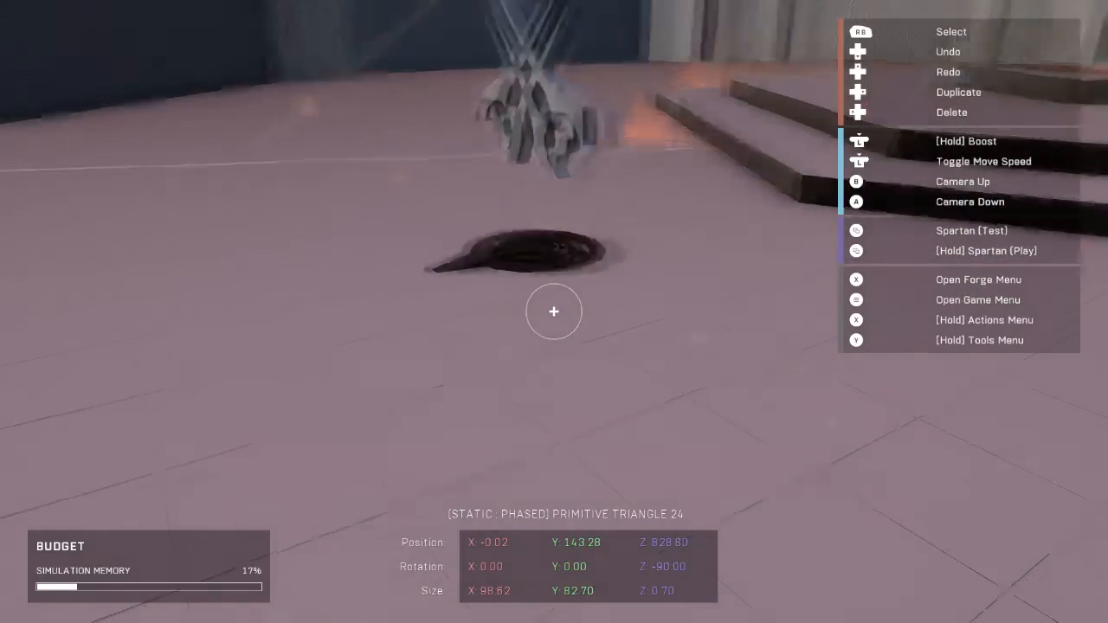
{"action": "mouse_move", "coordinate": [554, 312]}
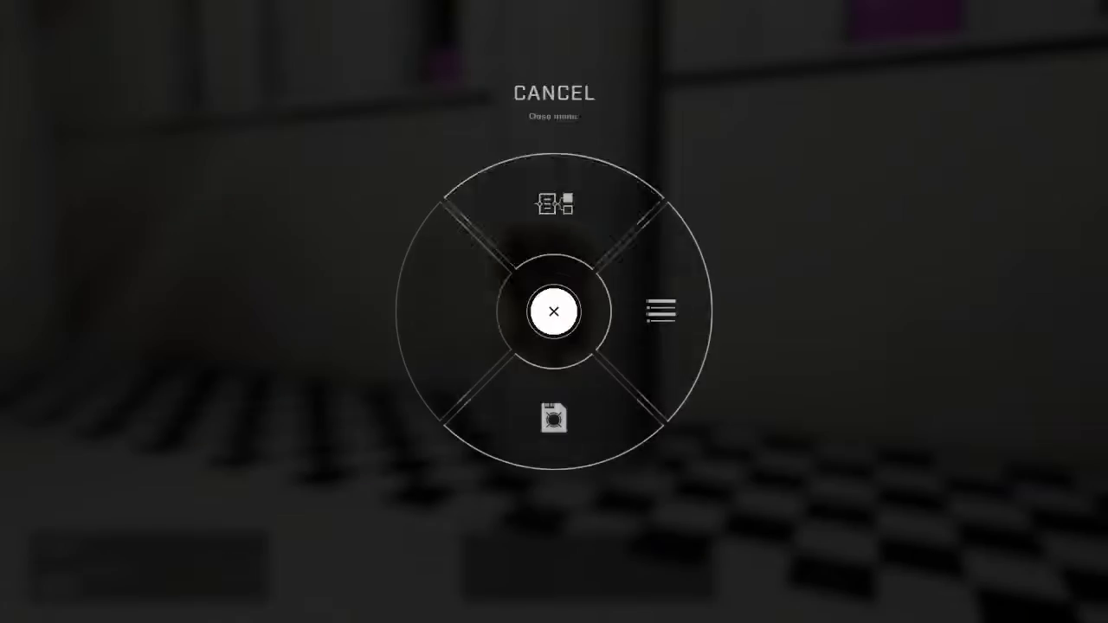
Step: Enter the node graph editor from the radial menu
{"action": "left_click", "coordinate": [554, 311]}
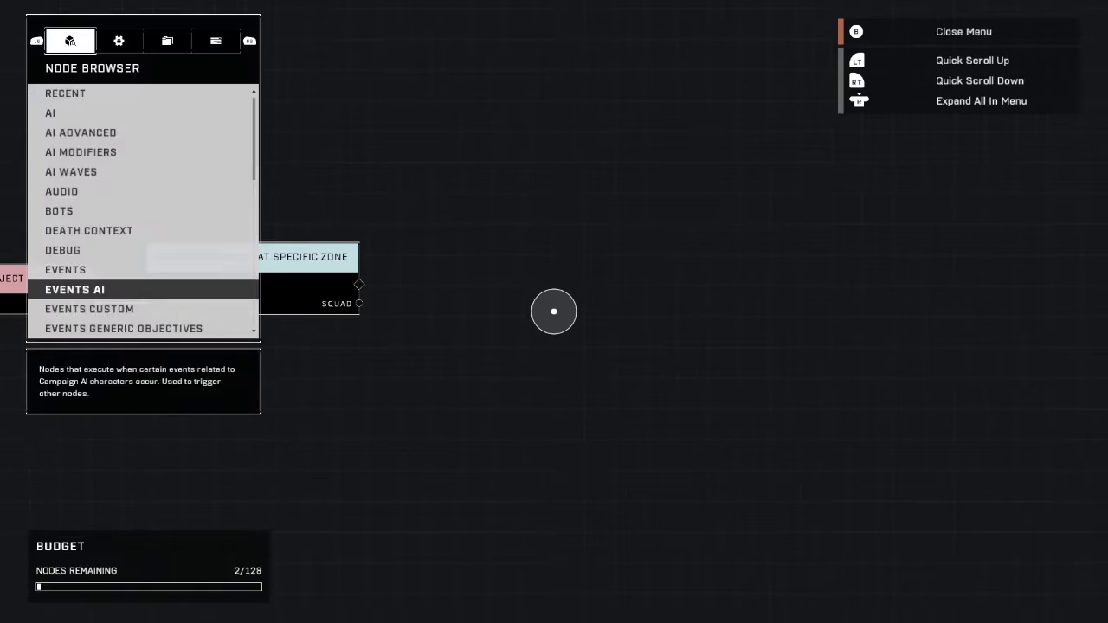
Step: Scroll the node list toward the For Each Object and Get All AI Units nodes
{"action": "scroll", "scroll_direction": "down", "scroll_amount": 3}
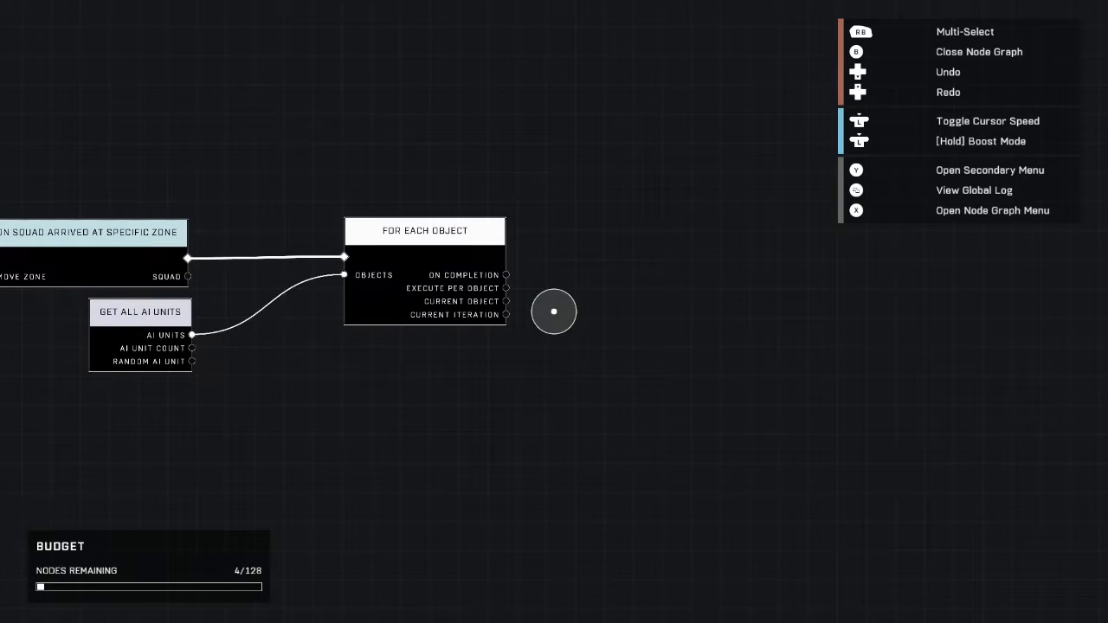
Step: Add an Is AI Unit Of Species node from the AI category and feed it the loop's Current Object
{"action": "left_click", "coordinate": [554, 311]}
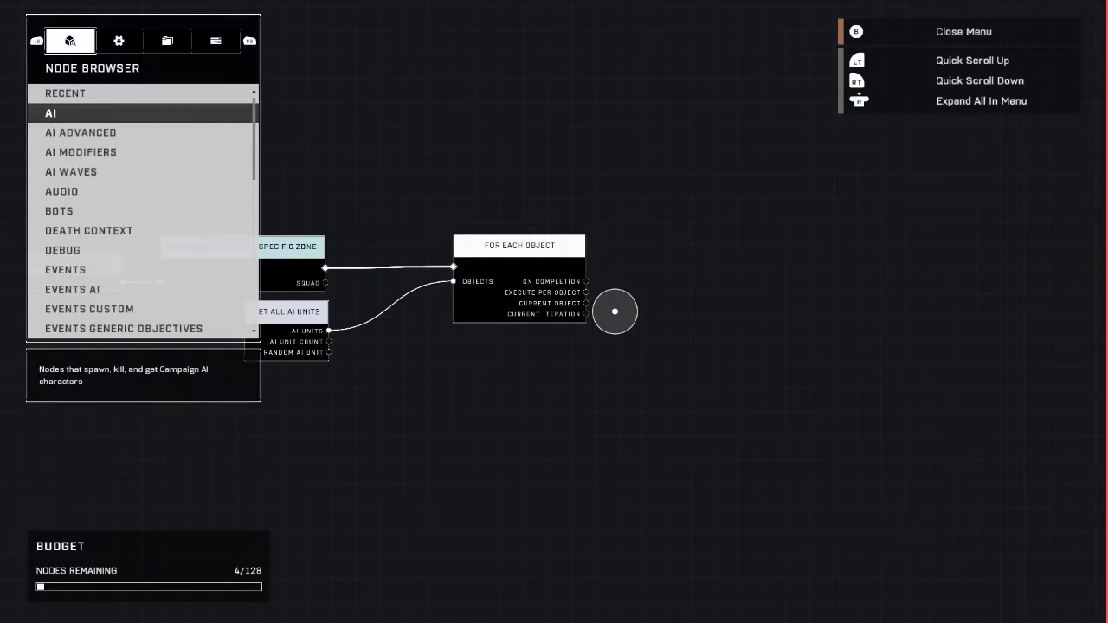
{"action": "left_click", "coordinate": [79, 132]}
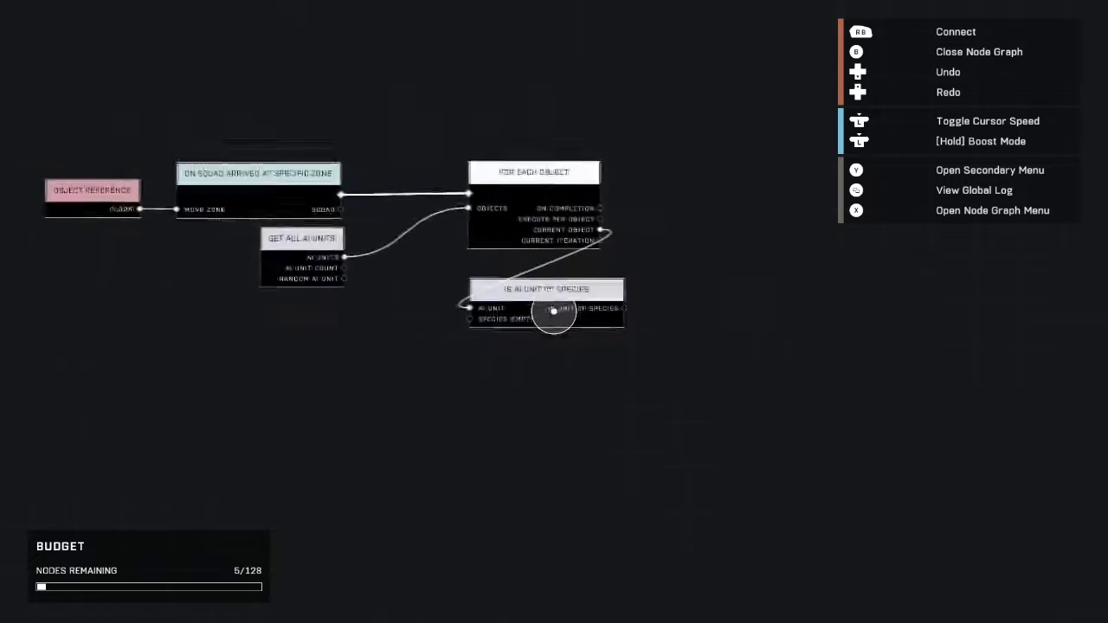
{"action": "left_click", "coordinate": [543, 311]}
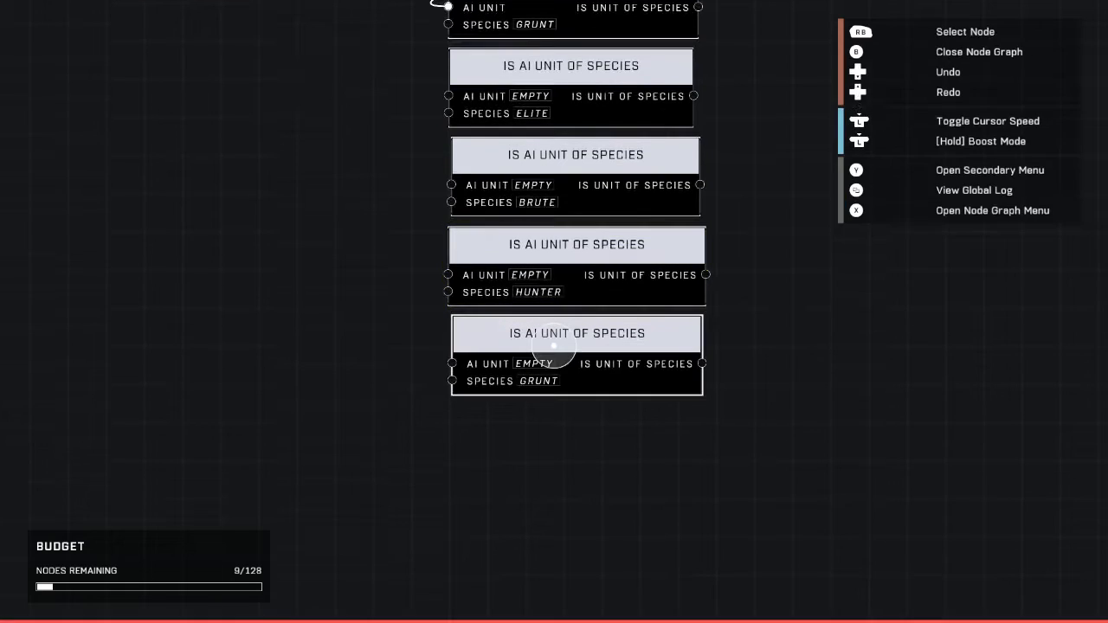
Step: Select the newest Is AI Unit Of Species check to wire it to Current Object
{"action": "left_click", "coordinate": [576, 333]}
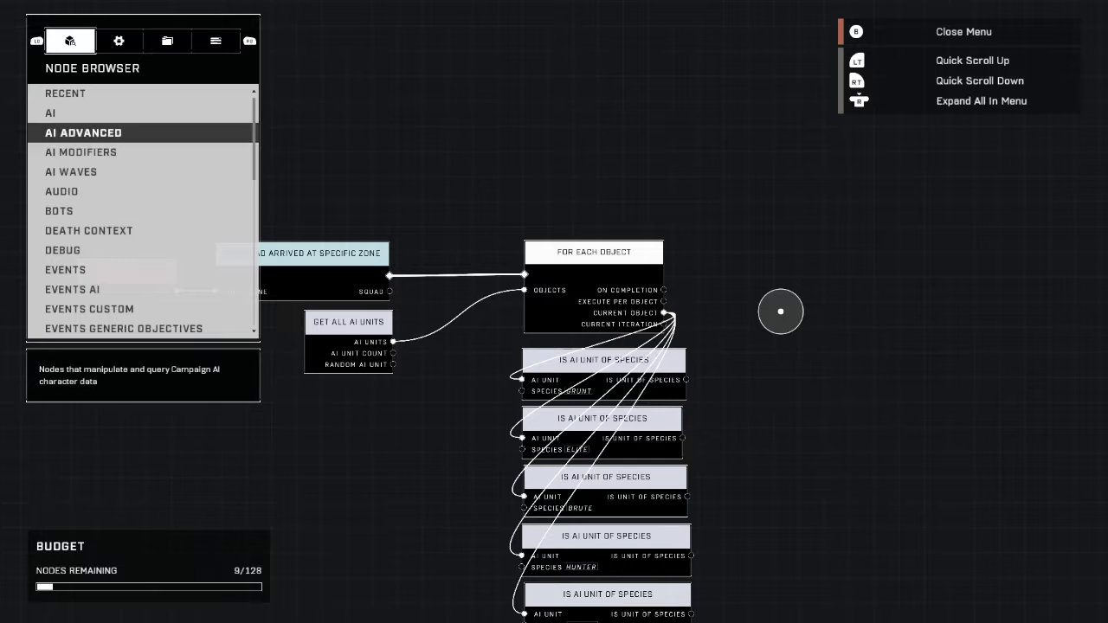
Step: Locate Set Object Health Percent in the Objects node group for the Branch's true path
{"action": "scroll", "scroll_direction": "down", "scroll_amount": 3}
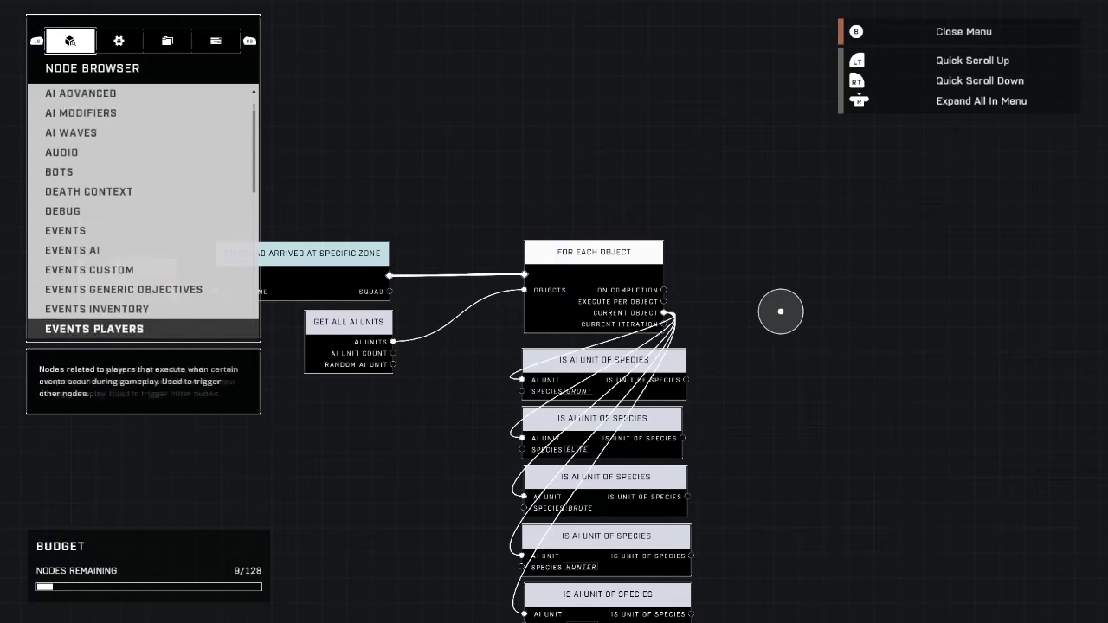
{"action": "scroll", "scroll_direction": "down", "scroll_amount": 3}
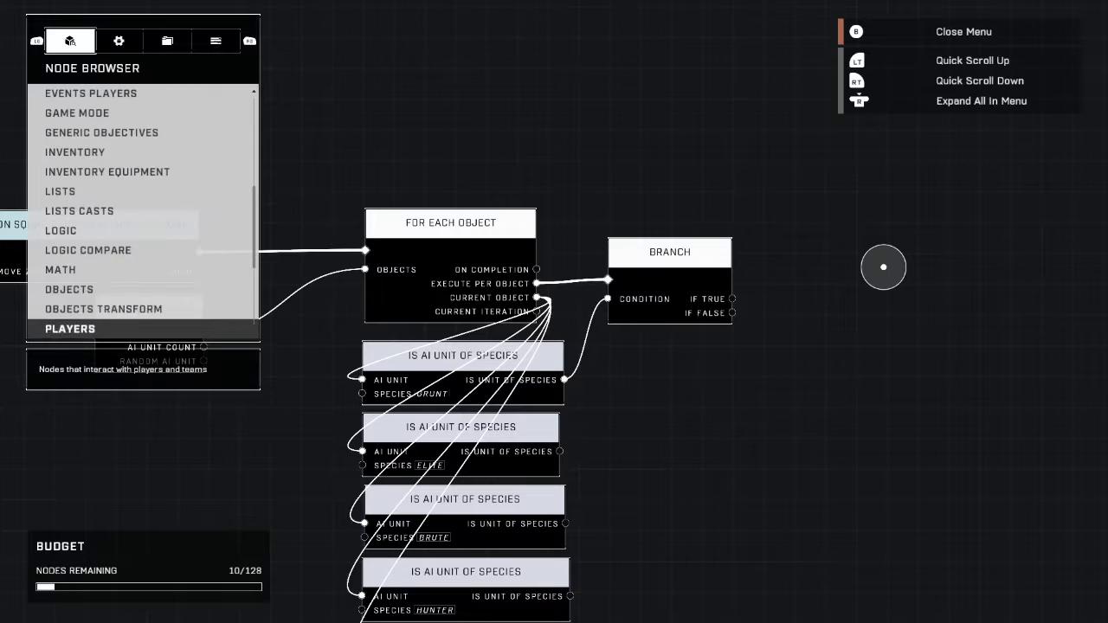
{"action": "left_click", "coordinate": [70, 290]}
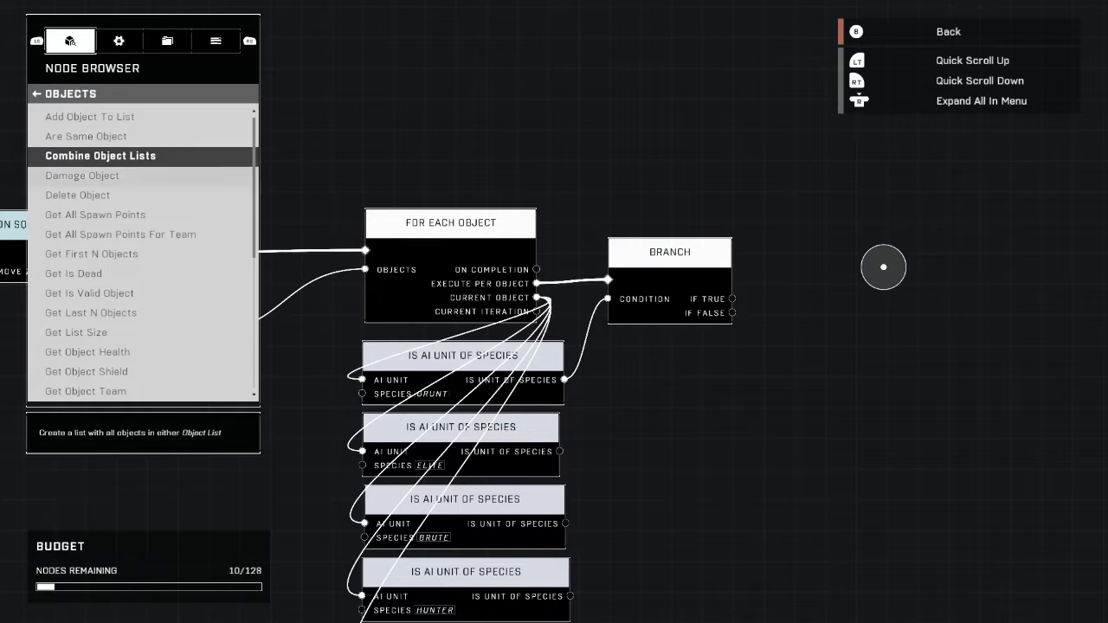
{"action": "scroll", "scroll_direction": "down", "scroll_amount": 3}
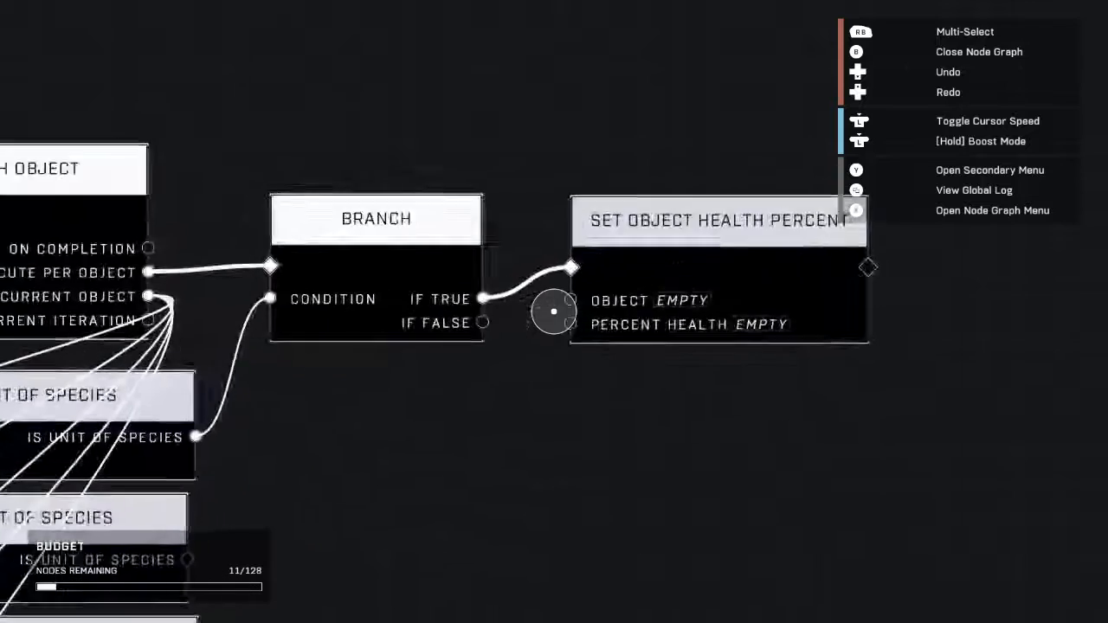
{"action": "left_click", "coordinate": [719, 220]}
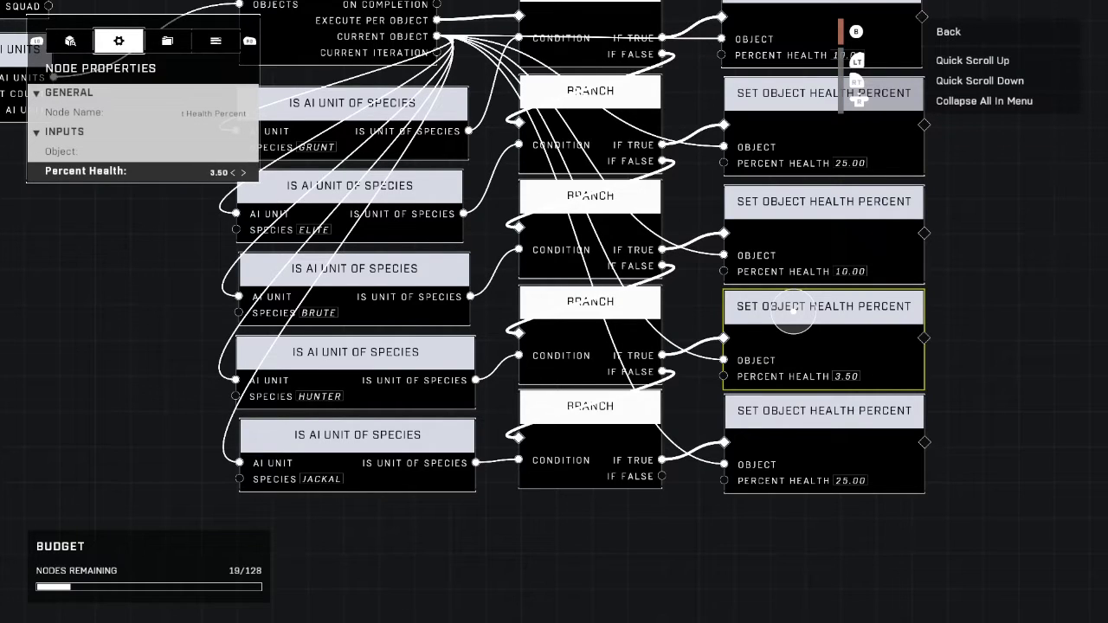
Step: Adjust the Hunter check's Set Object Health Percent value in Node Properties
{"action": "left_click", "coordinate": [233, 172]}
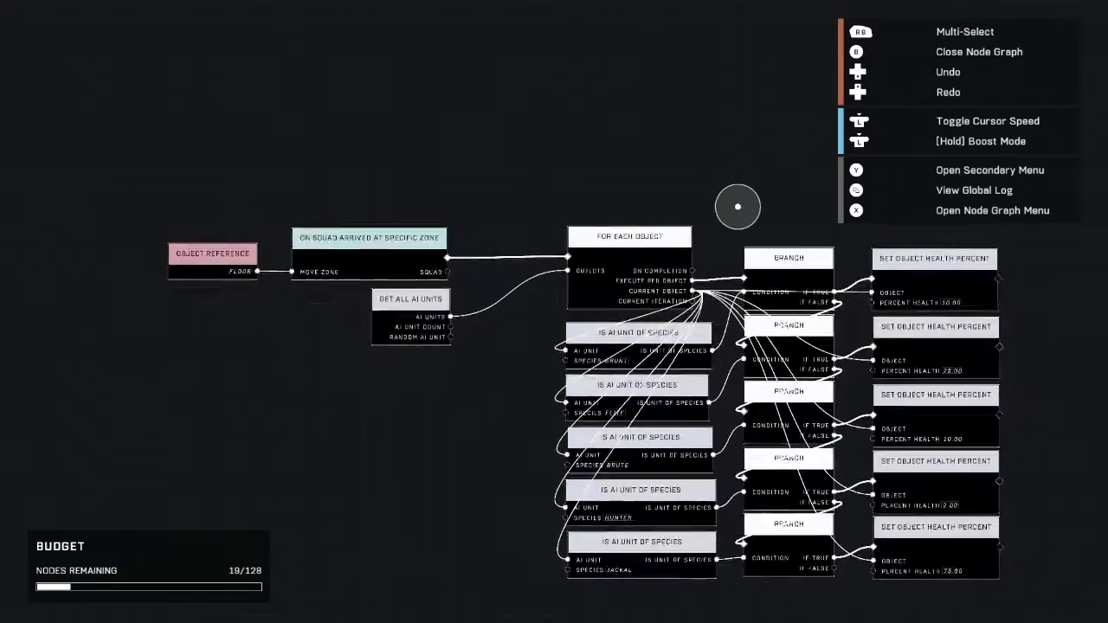
Step: Return to the map, then reopen the node graph so the global log reports a successful build
{"action": "key", "text": "b"}
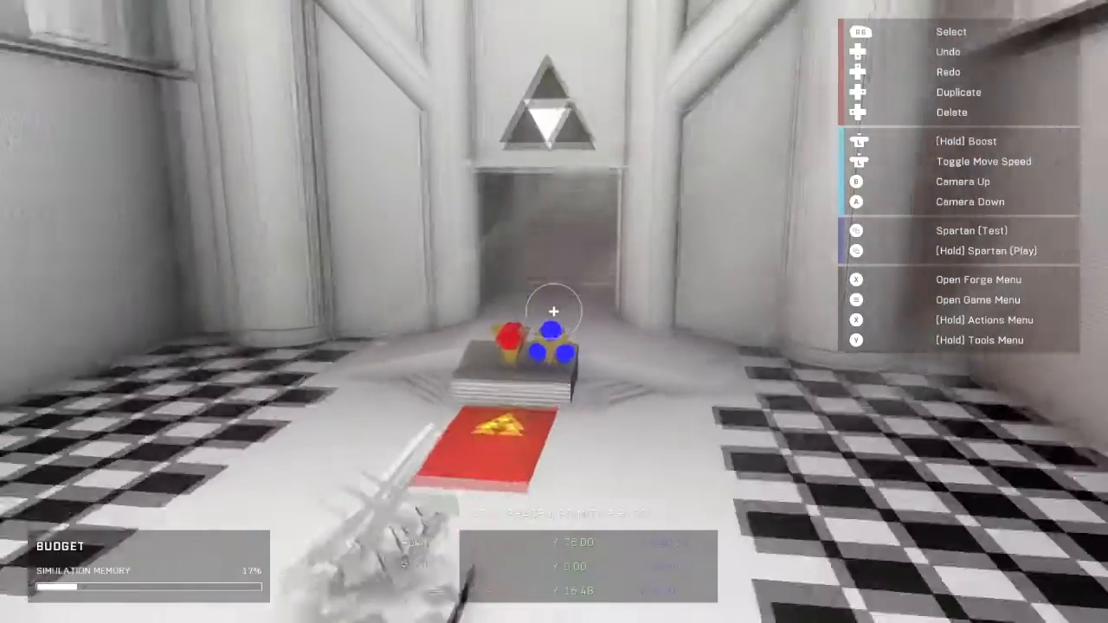
{"action": "key", "text": "y"}
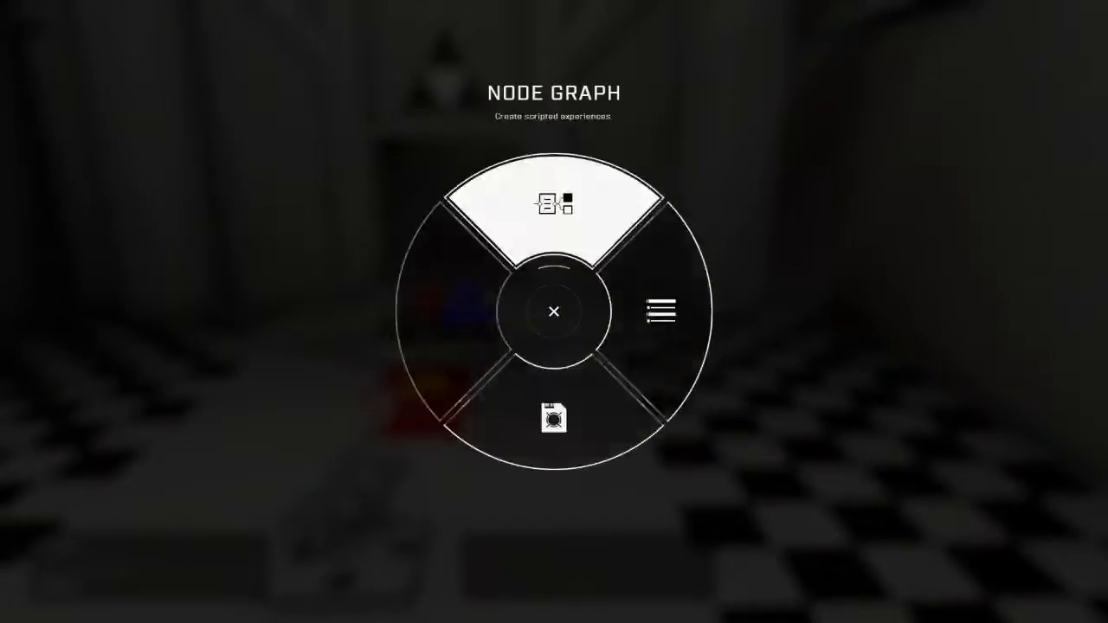
{"action": "left_click", "coordinate": [554, 203]}
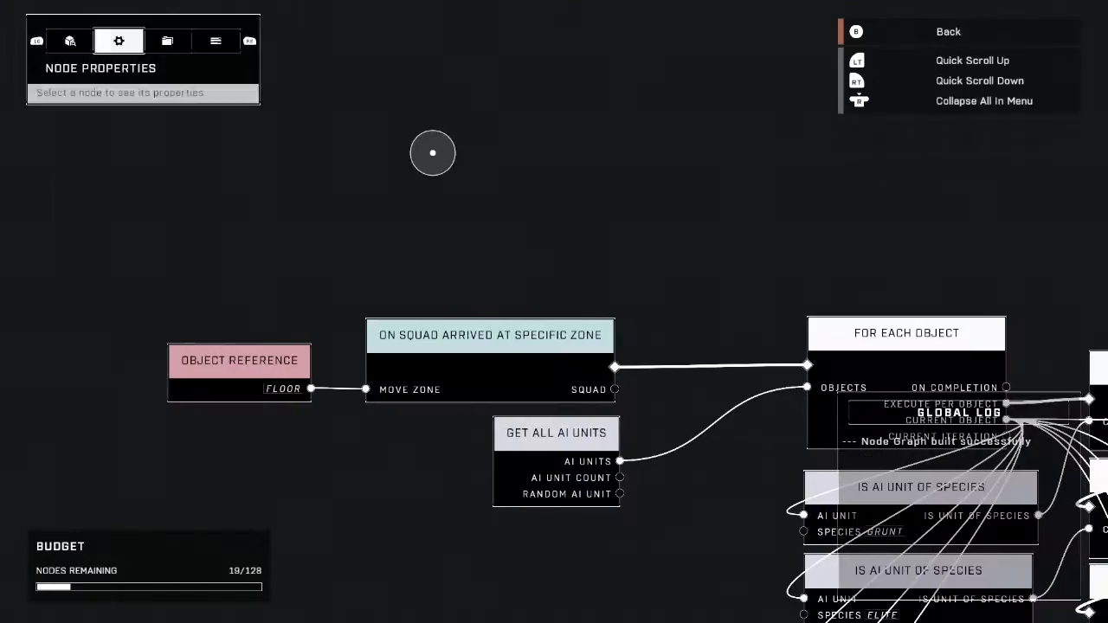
Step: Add On Squad Spawned and Set All Healthbars Visible nodes and wire the spawn event into the healthbars node
{"action": "left_click", "coordinate": [70, 40]}
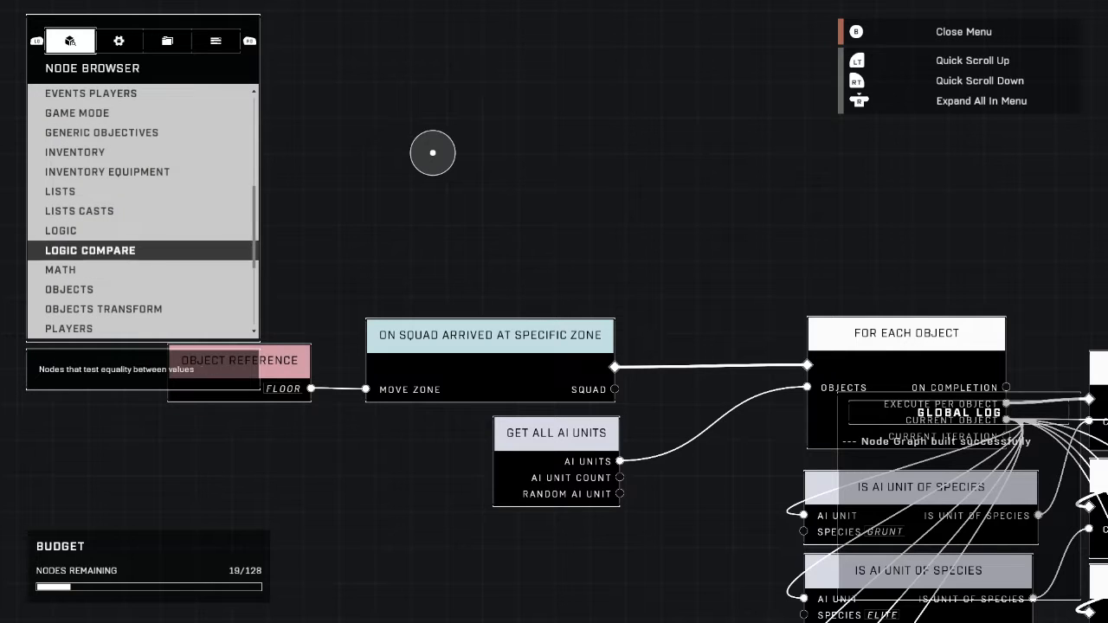
{"action": "left_click", "coordinate": [61, 230]}
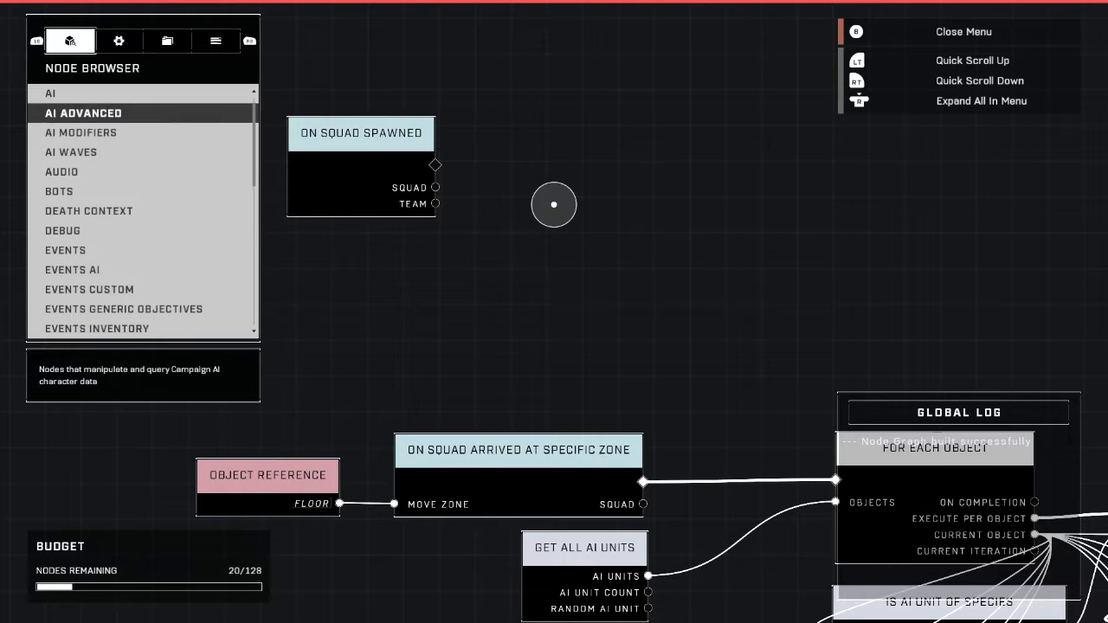
{"action": "left_click", "coordinate": [81, 132]}
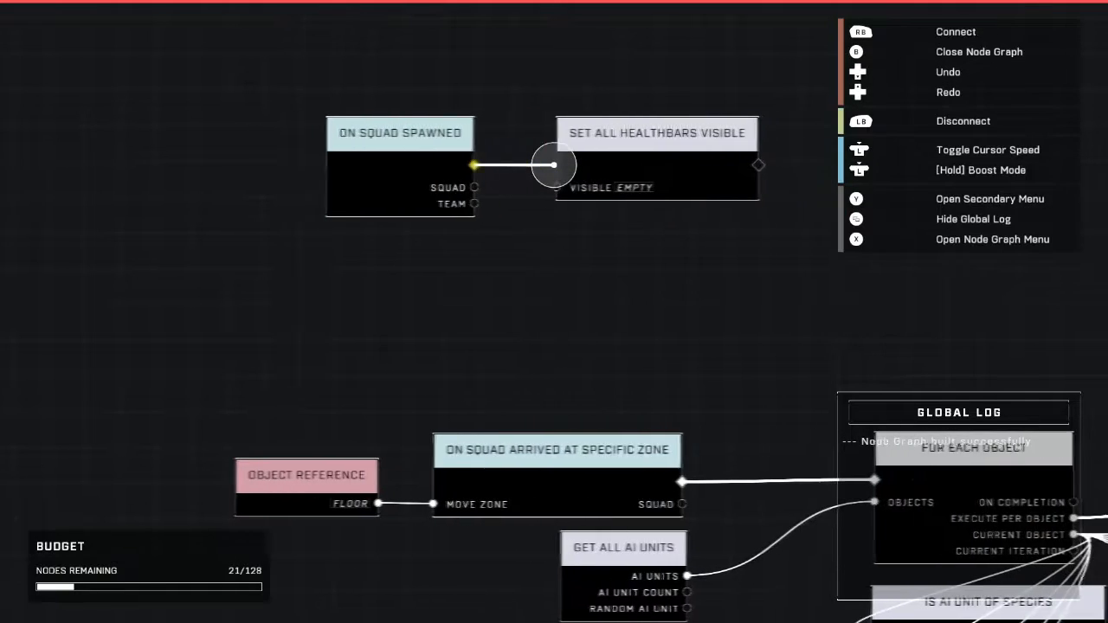
{"action": "left_click", "coordinate": [656, 133]}
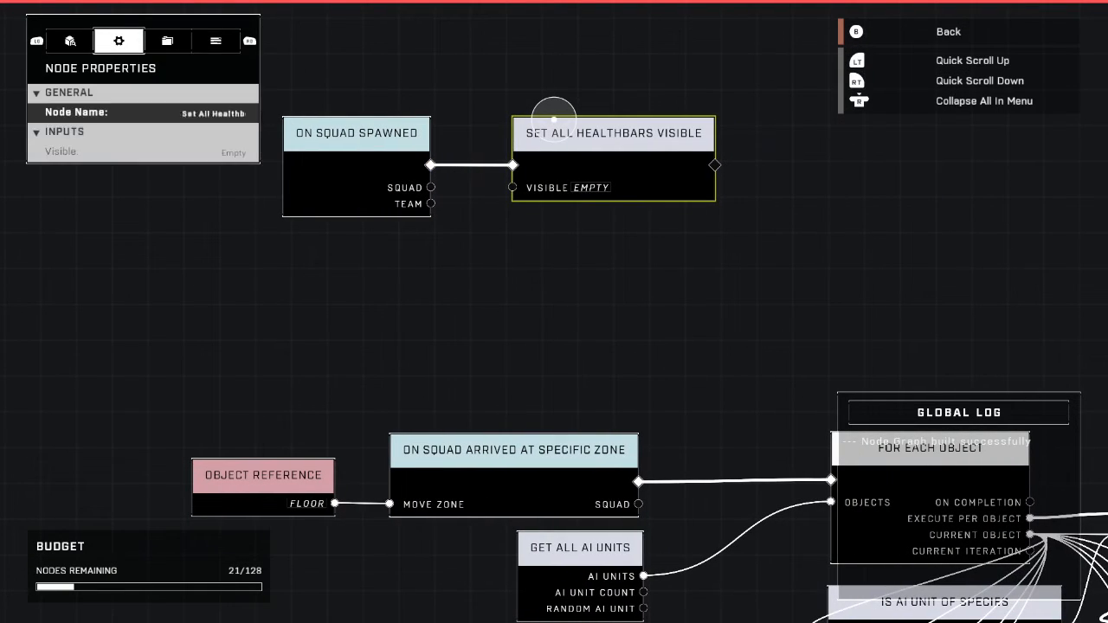